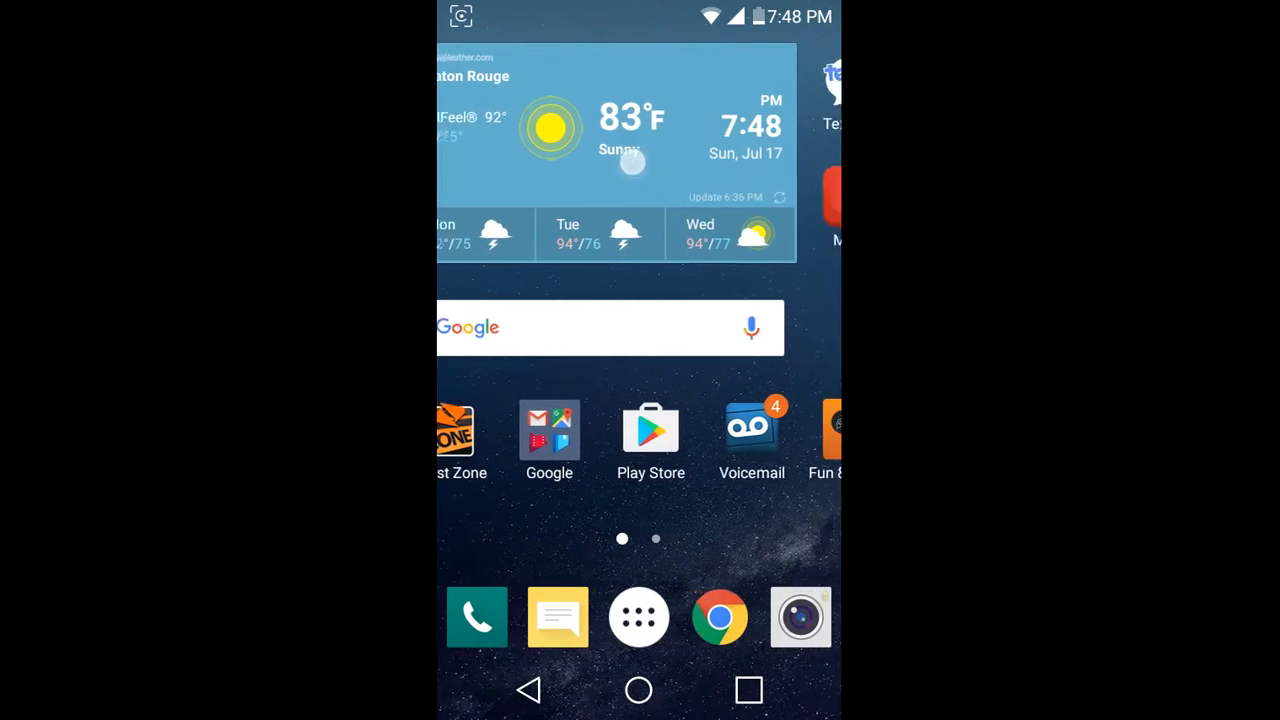
Step: Swipe back to the main home page and tap OK on the Battery low dialog
scroll("right", 3)
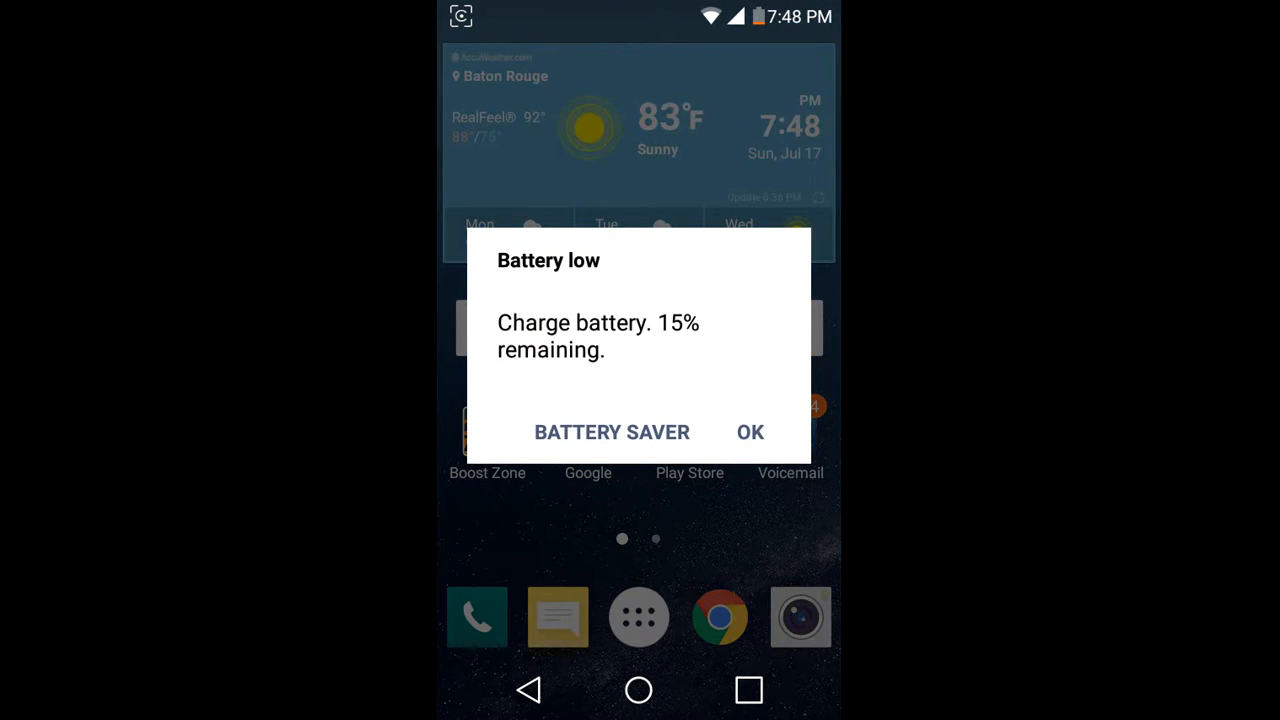
left_click(750, 432)
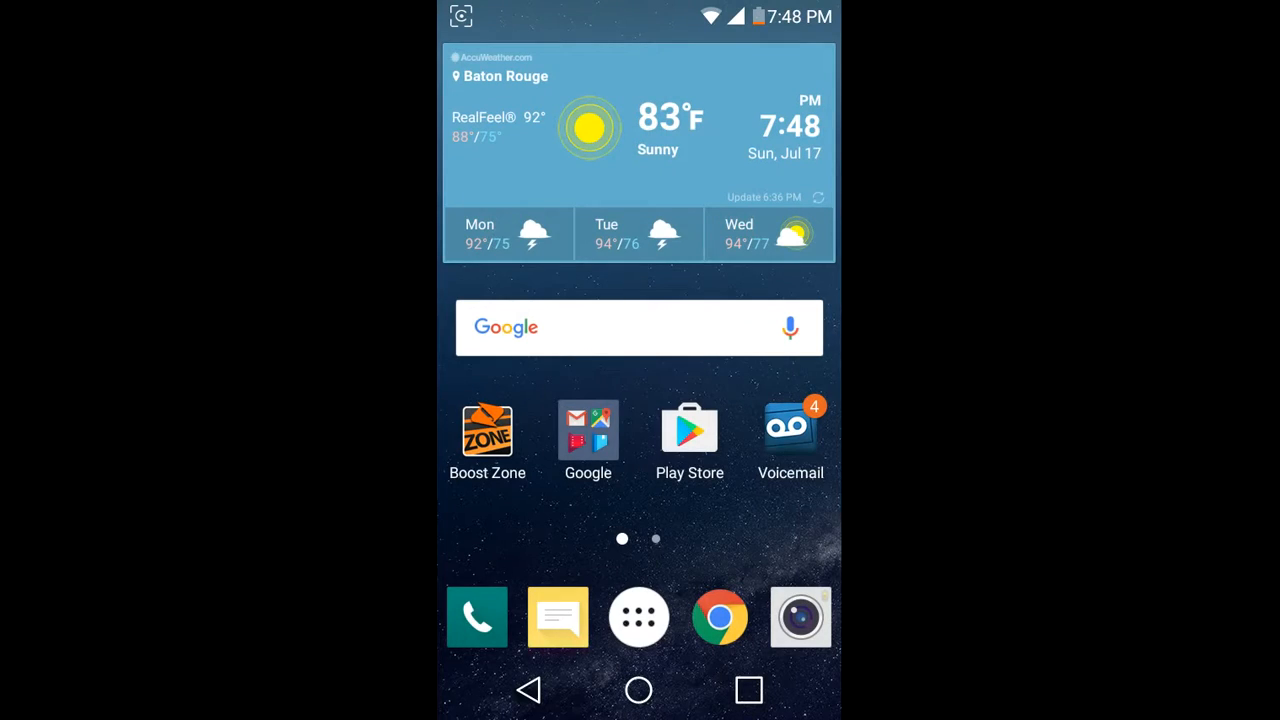